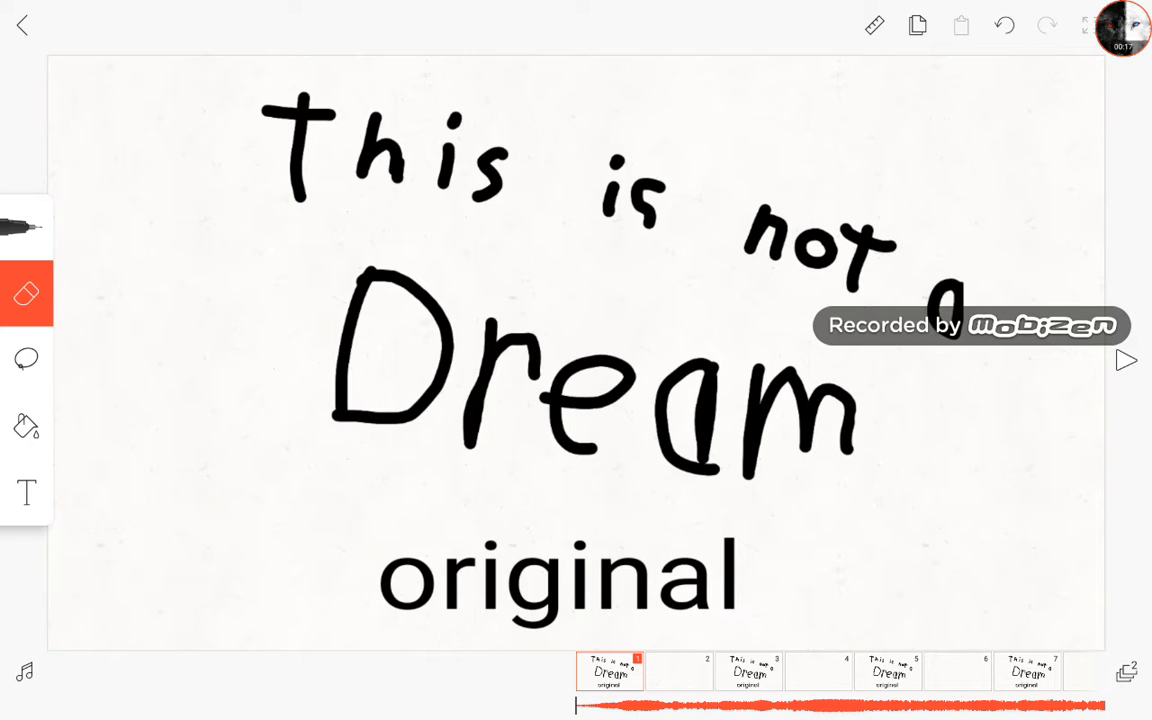
# Step: Add a new frame and sketch the wolf's head outline with eye and ears in black
pyautogui.click(1124, 360)
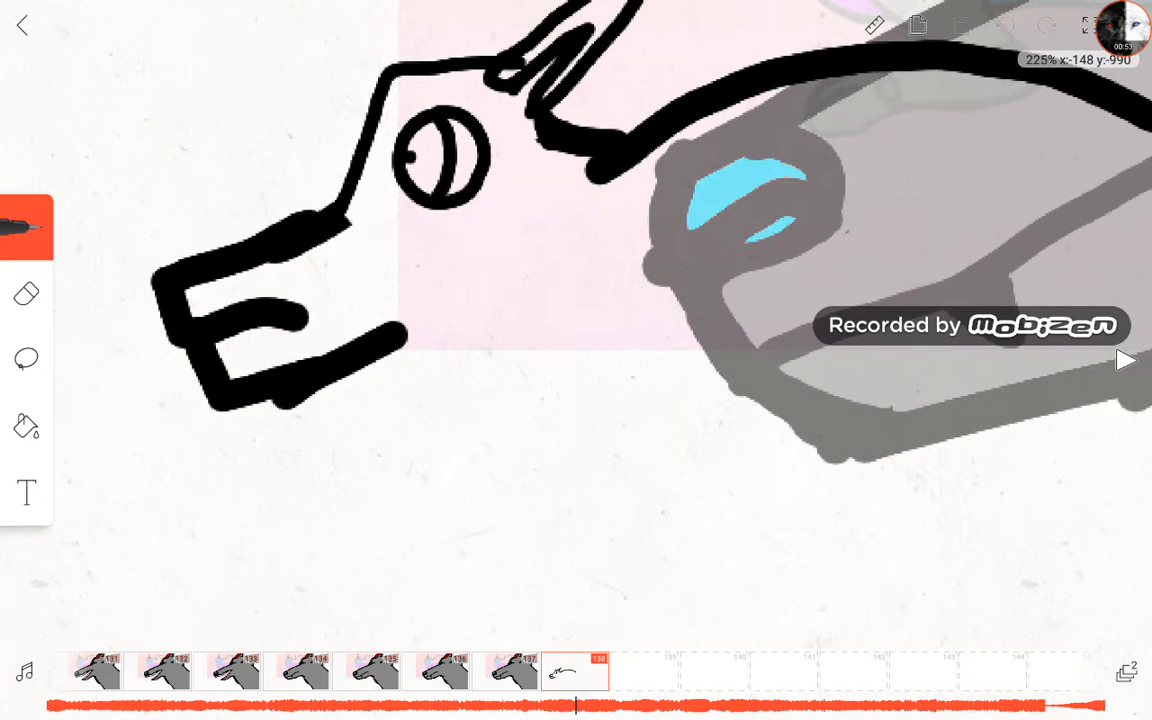
# Step: Draw the chest curve, folded front leg and paw, body outline and start of the hind leg
pyautogui.moveTo(690, 290); pyautogui.dragTo(640, 476)
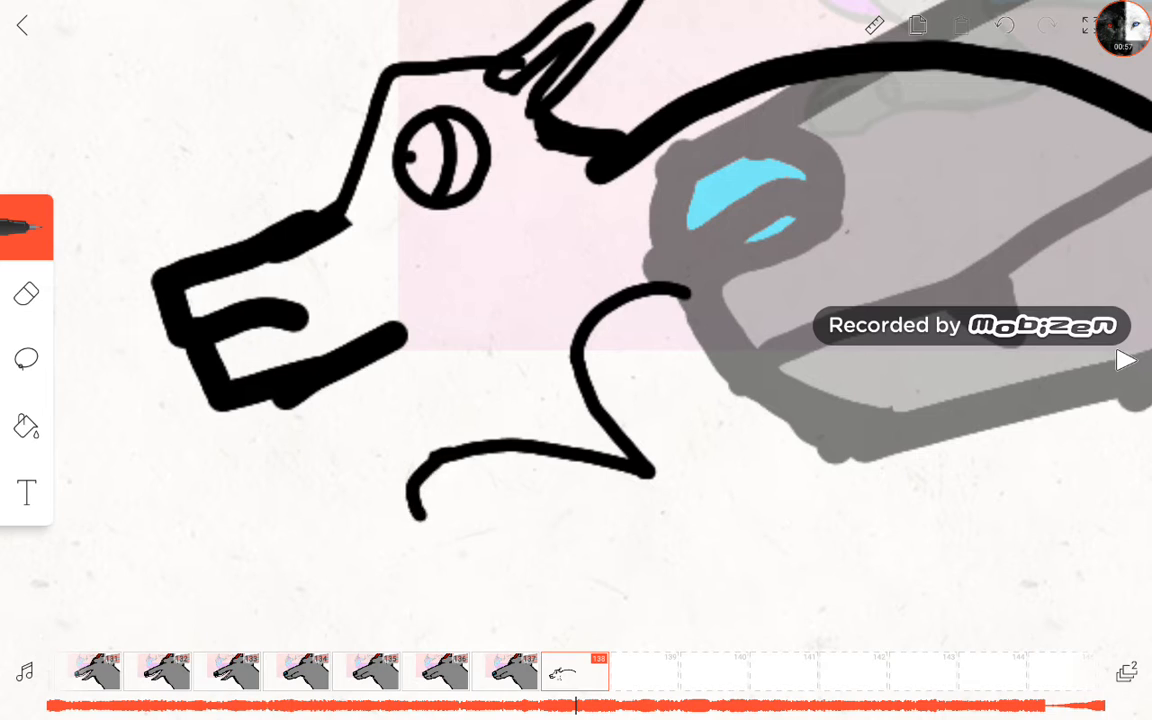
pyautogui.moveTo(416, 490); pyautogui.dragTo(600, 556)
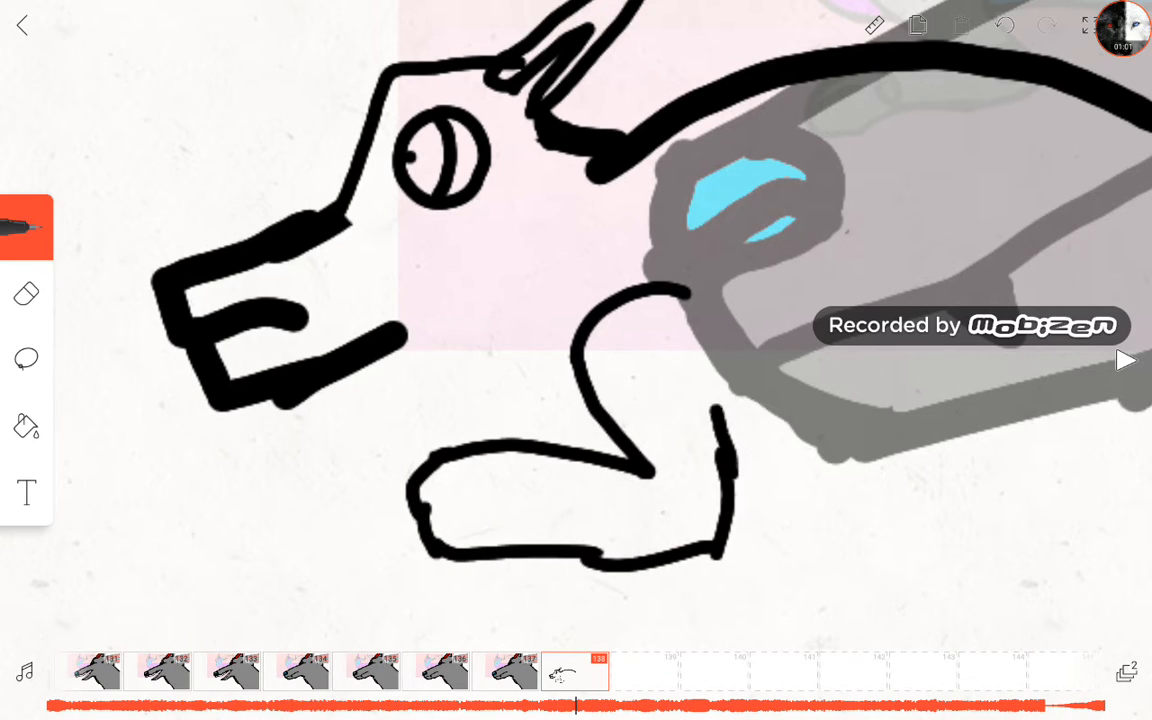
pyautogui.moveTo(410, 520); pyautogui.dragTo(544, 504)
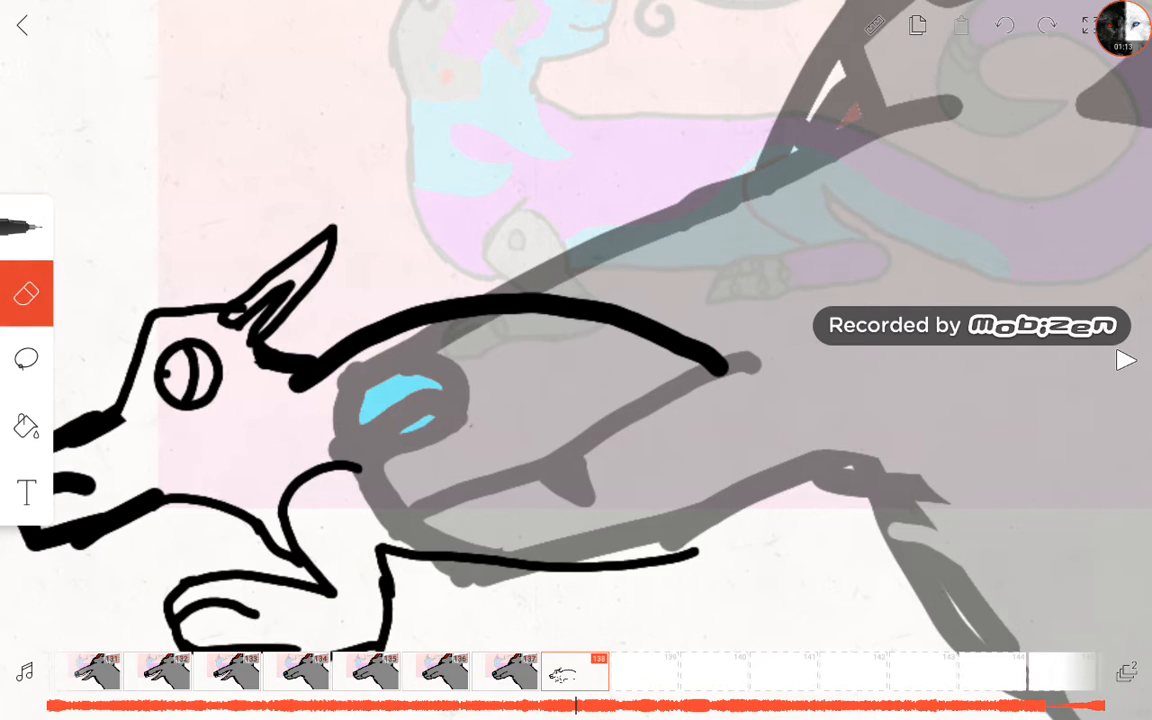
pyautogui.click(26, 228)
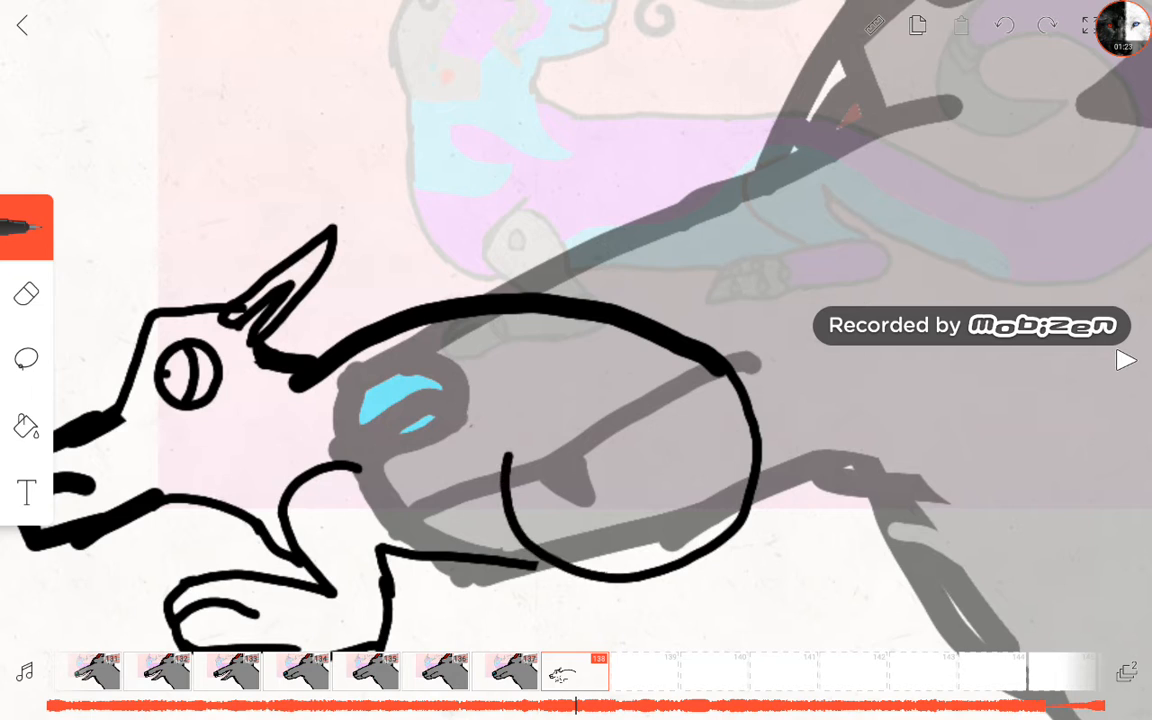
pyautogui.moveTo(620, 410); pyautogui.dragTo(560, 480)
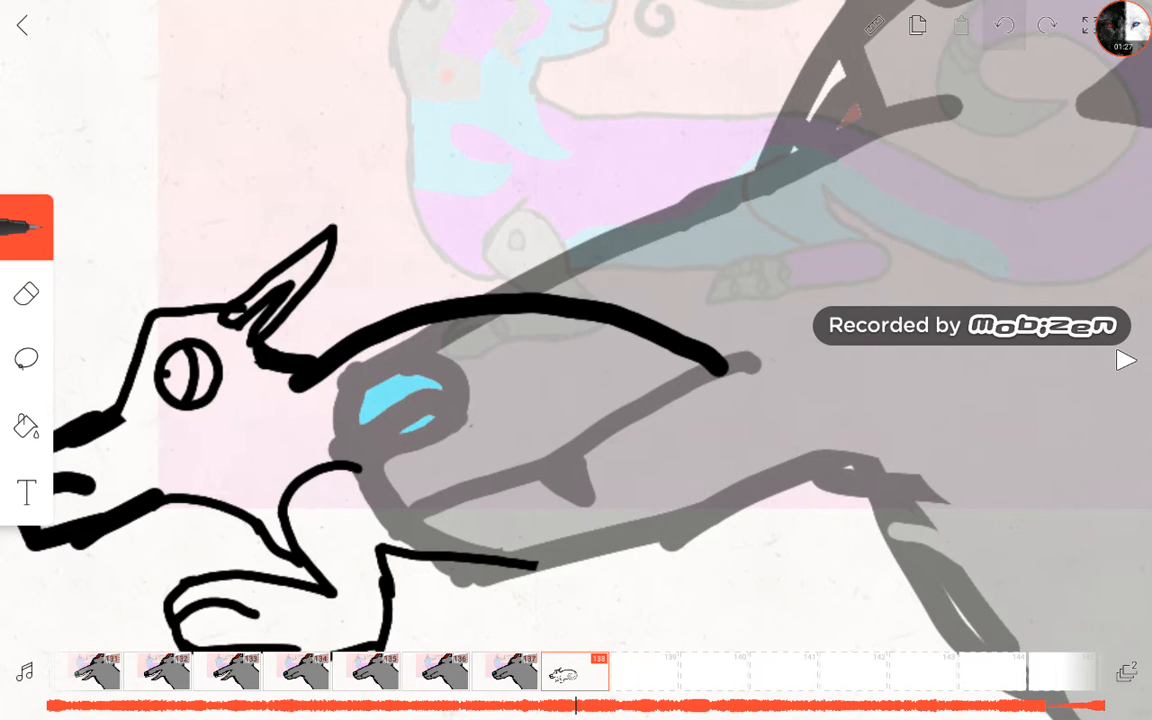
pyautogui.moveTo(616, 380); pyautogui.dragTo(616, 620)
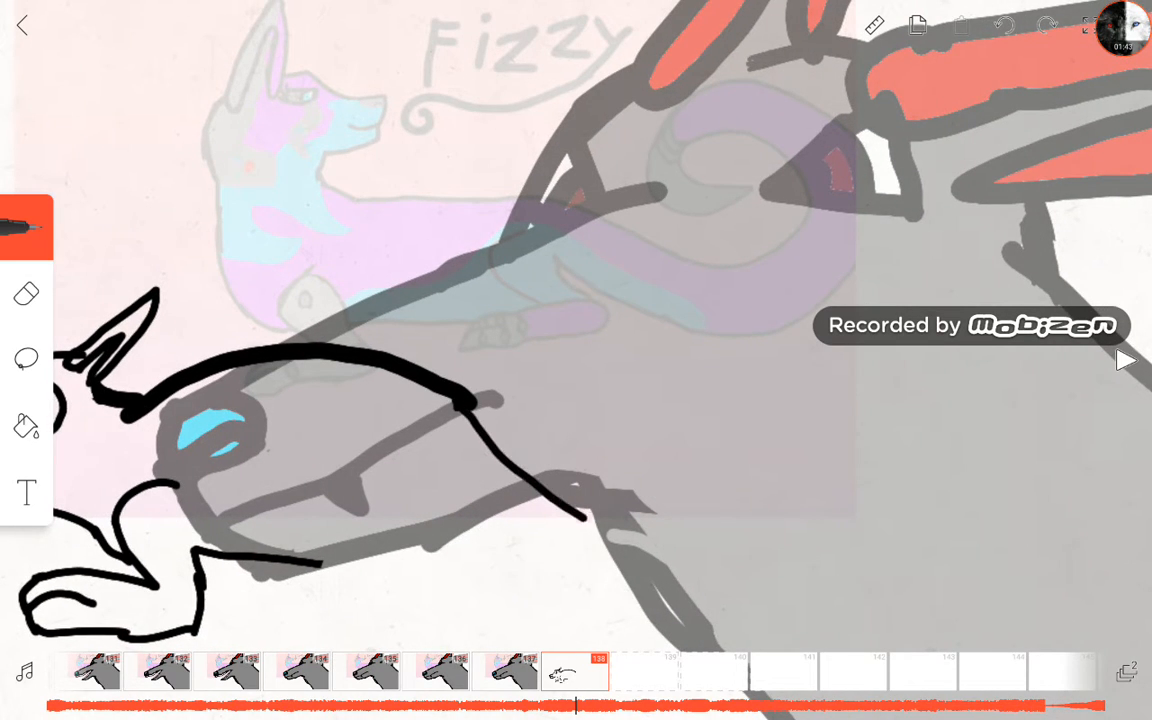
# Step: Sketch the crouching hind leg and belly lines onto Fizzy's body
pyautogui.moveTo(584, 516); pyautogui.dragTo(1010, 476)
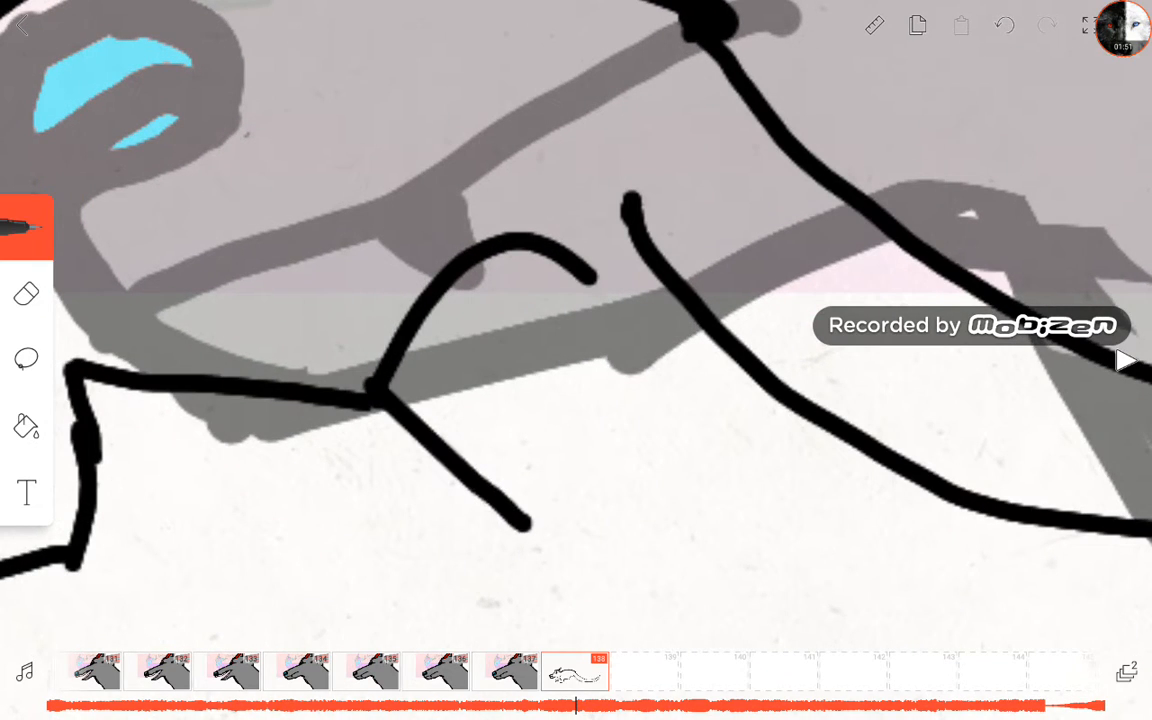
pyautogui.moveTo(520, 530); pyautogui.dragTo(180, 596)
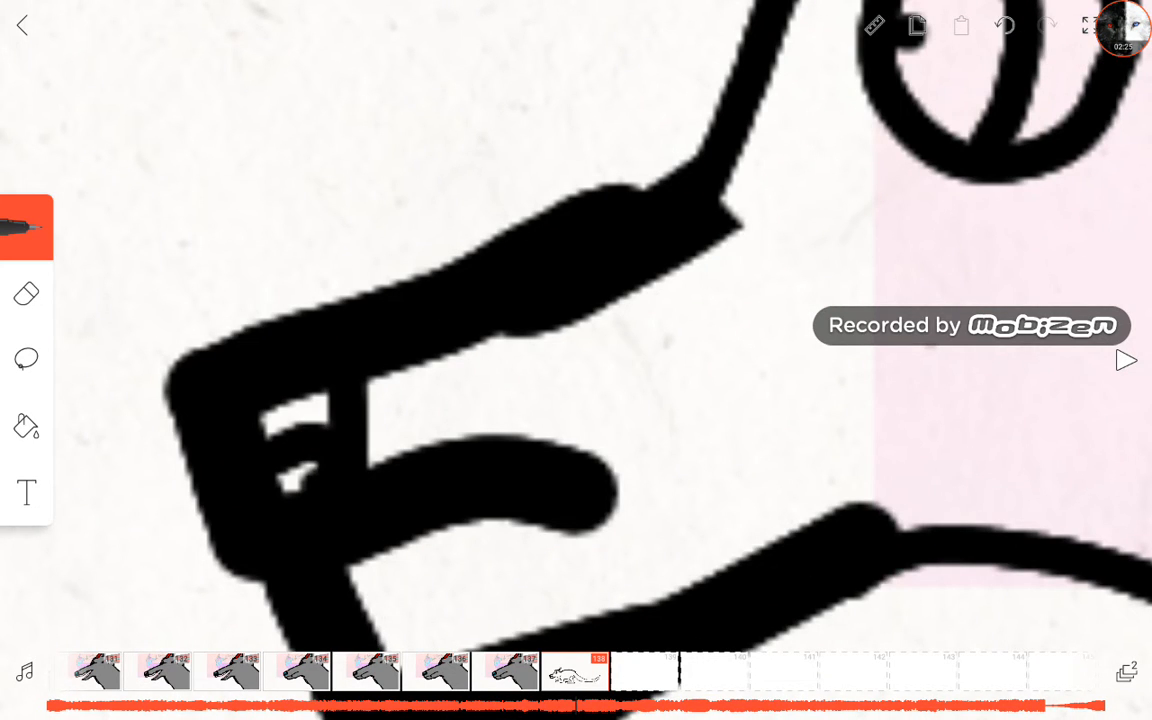
# Step: Erase the stray marks inside the open mouth, leaving a clean pointed snout
pyautogui.click(26, 292)
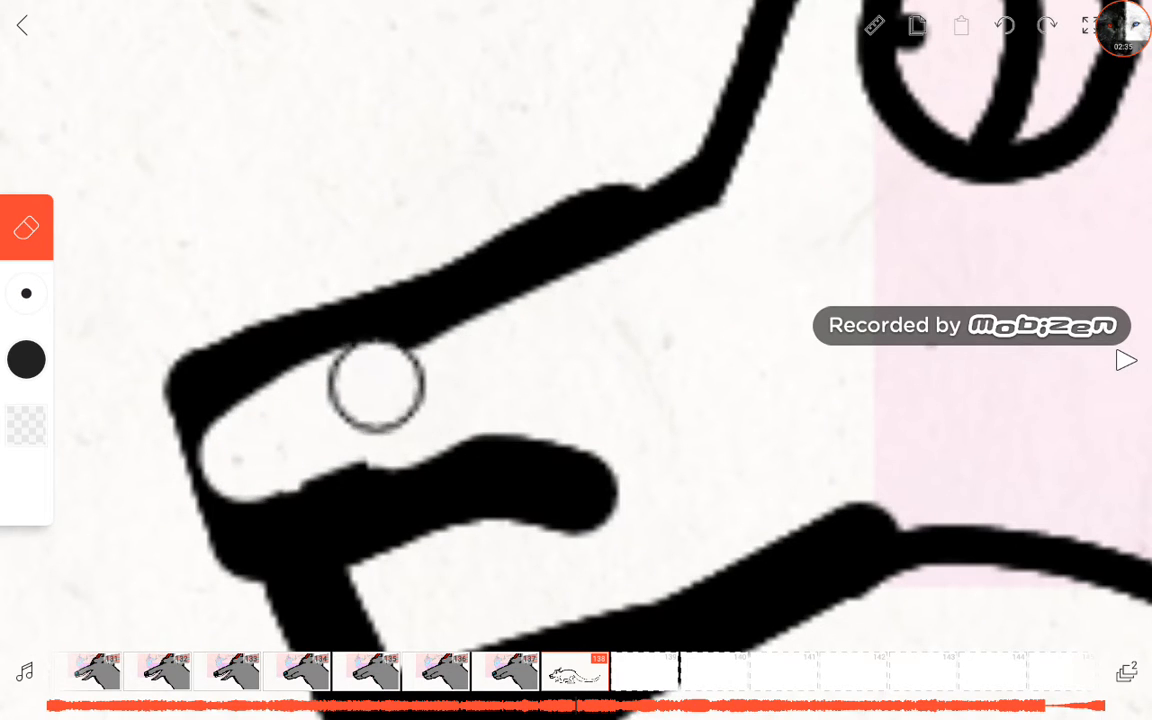
pyautogui.moveTo(376, 384); pyautogui.dragTo(604, 450)
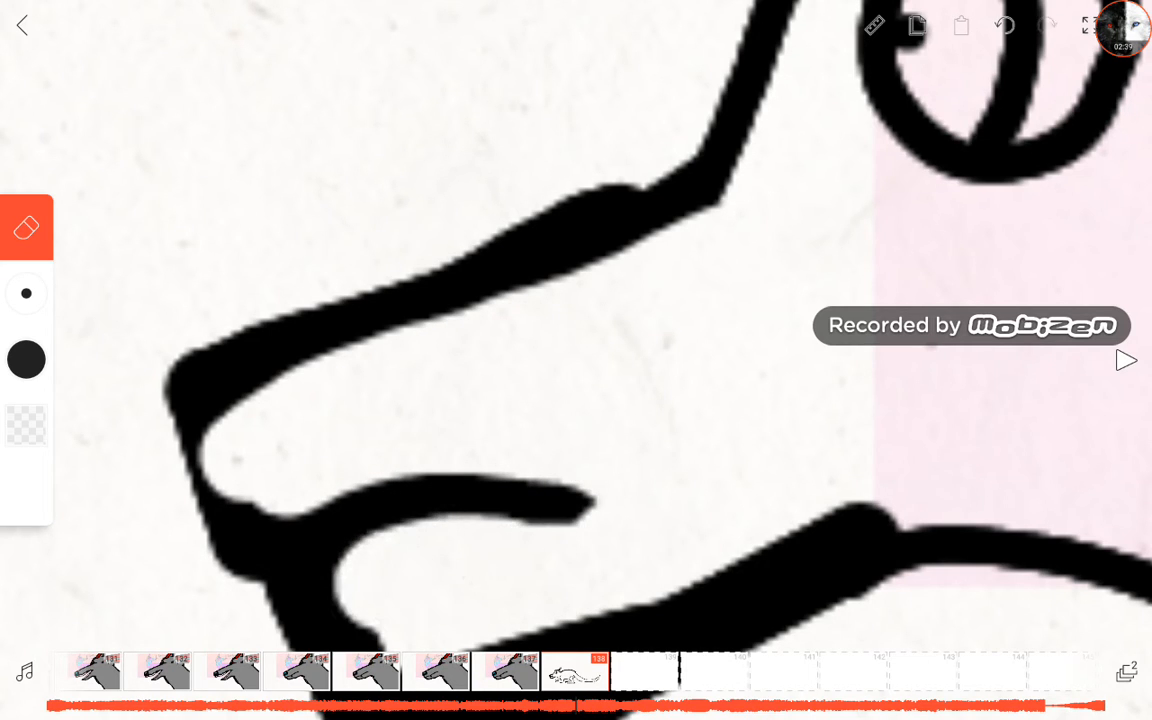
pyautogui.click(26, 228)
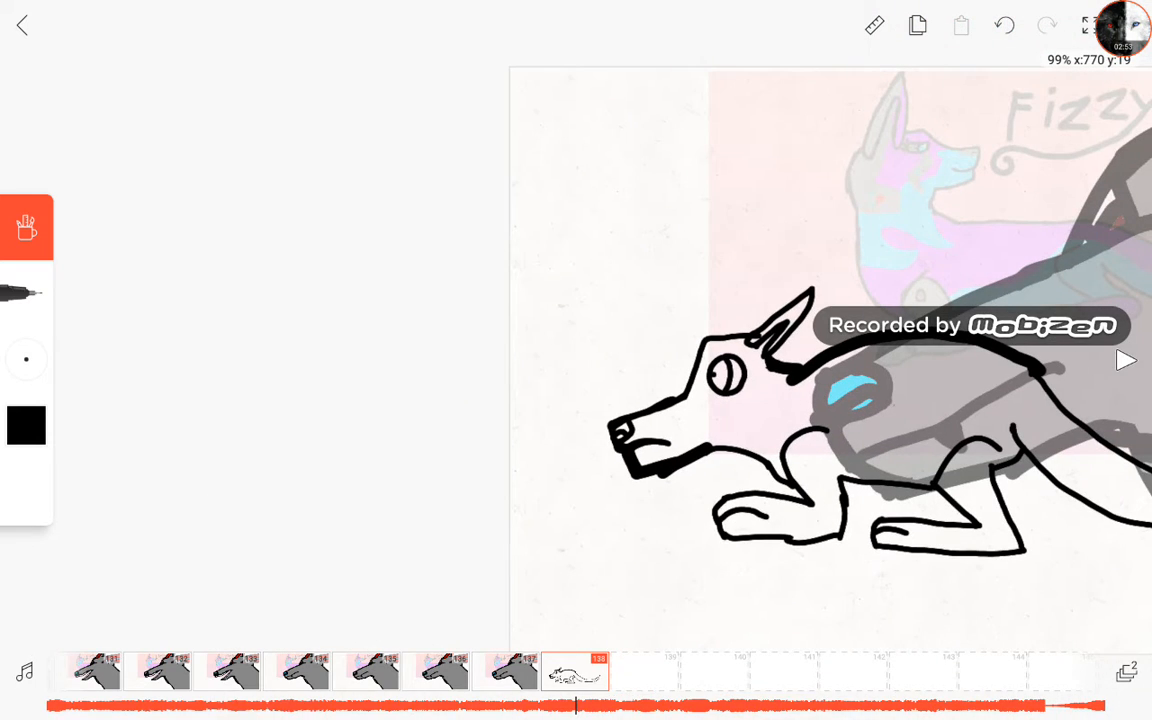
# Step: Pick purple as the drawing colour for the crouching pose
pyautogui.click(26, 424)
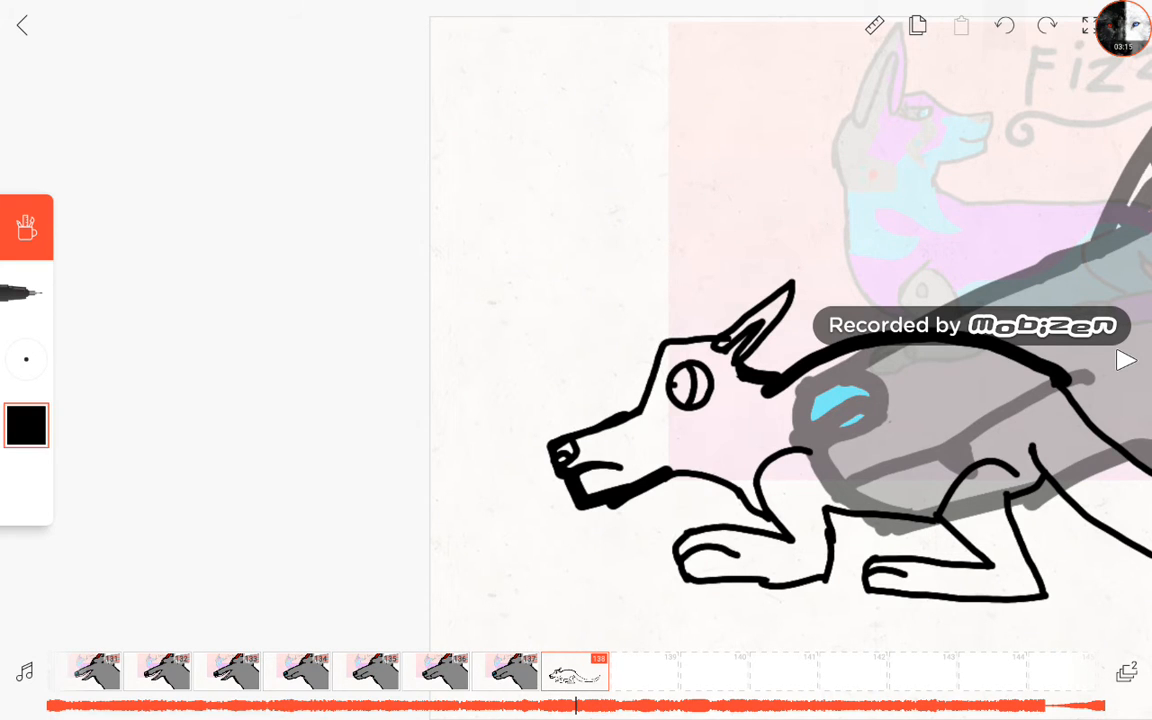
pyautogui.click(26, 426)
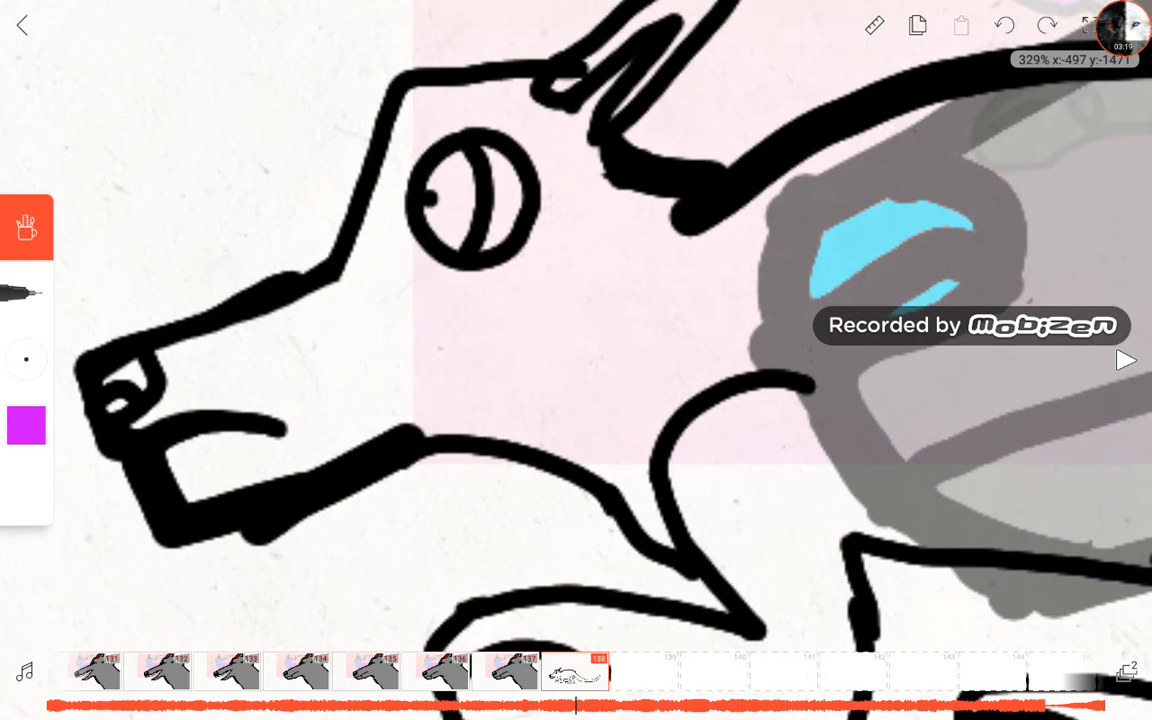
# Step: Mark off the neck with purple lines and fill Fizzy's body purple
pyautogui.moveTo(596, 124); pyautogui.dragTo(410, 440)
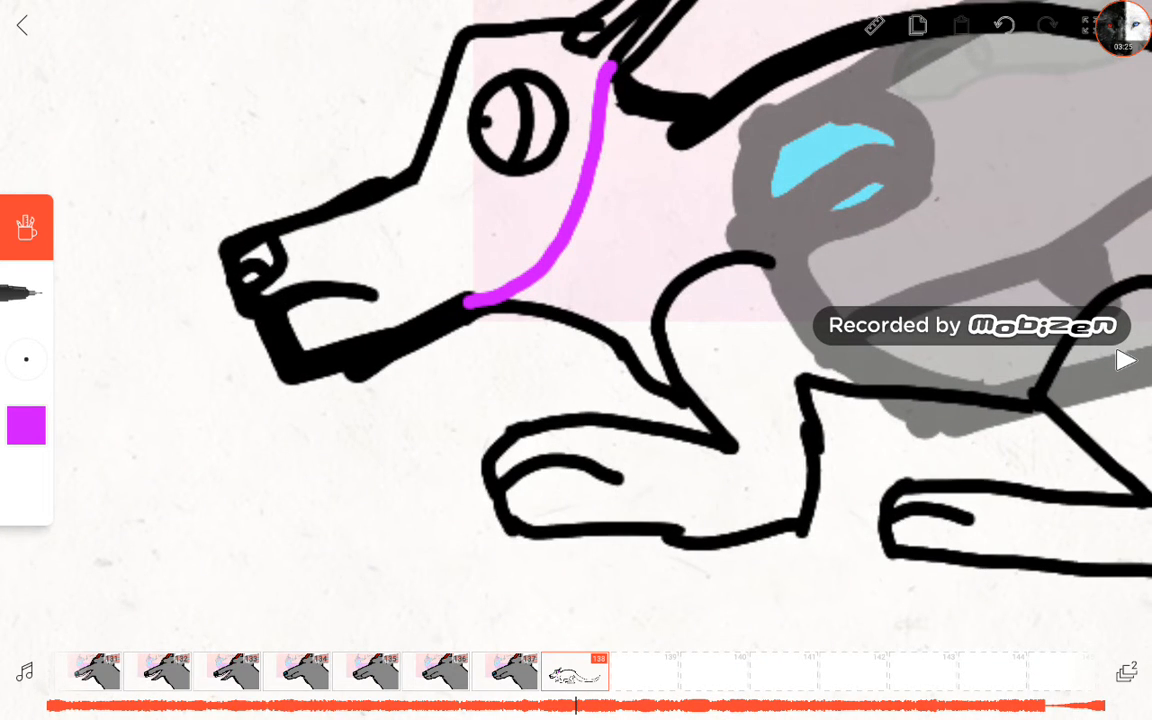
pyautogui.click(716, 262)
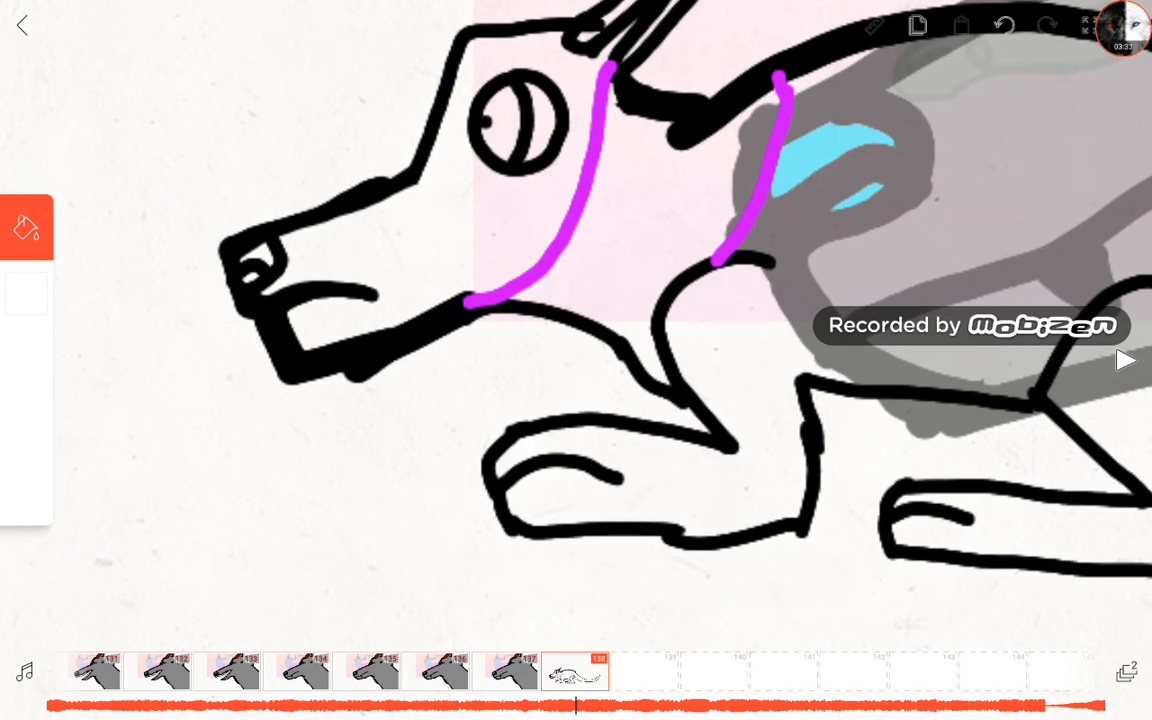
pyautogui.click(26, 228)
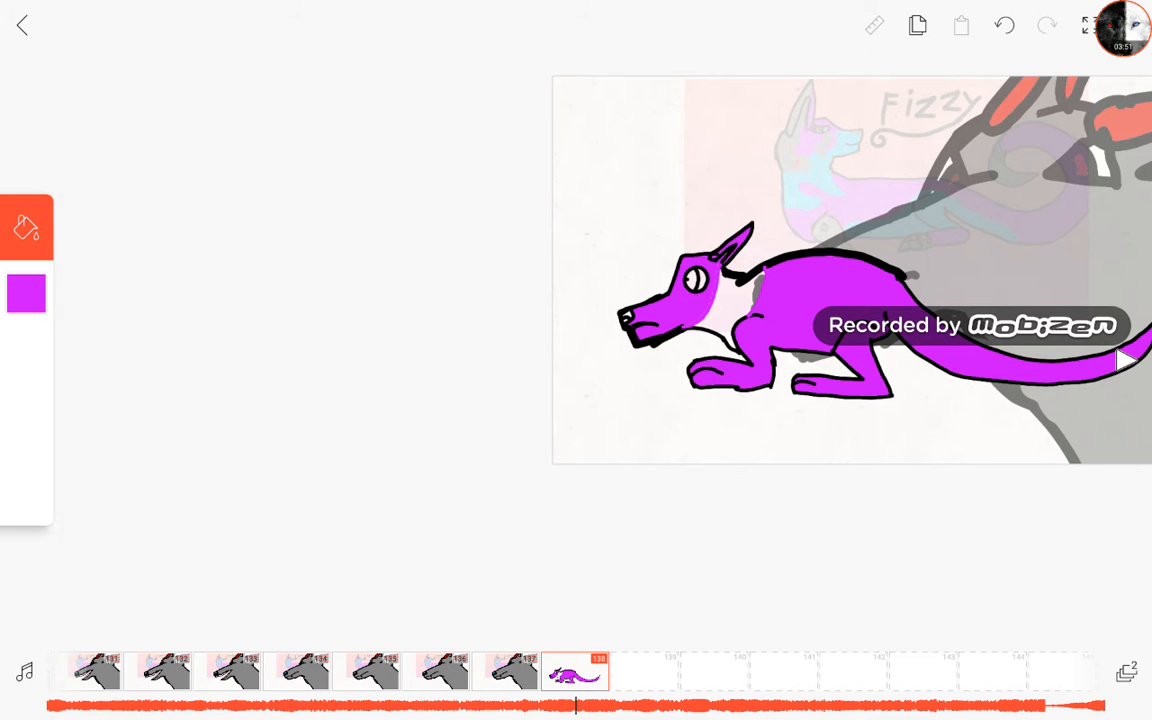
# Step: Fill the neck band bright blue against the purple body
pyautogui.click(26, 292)
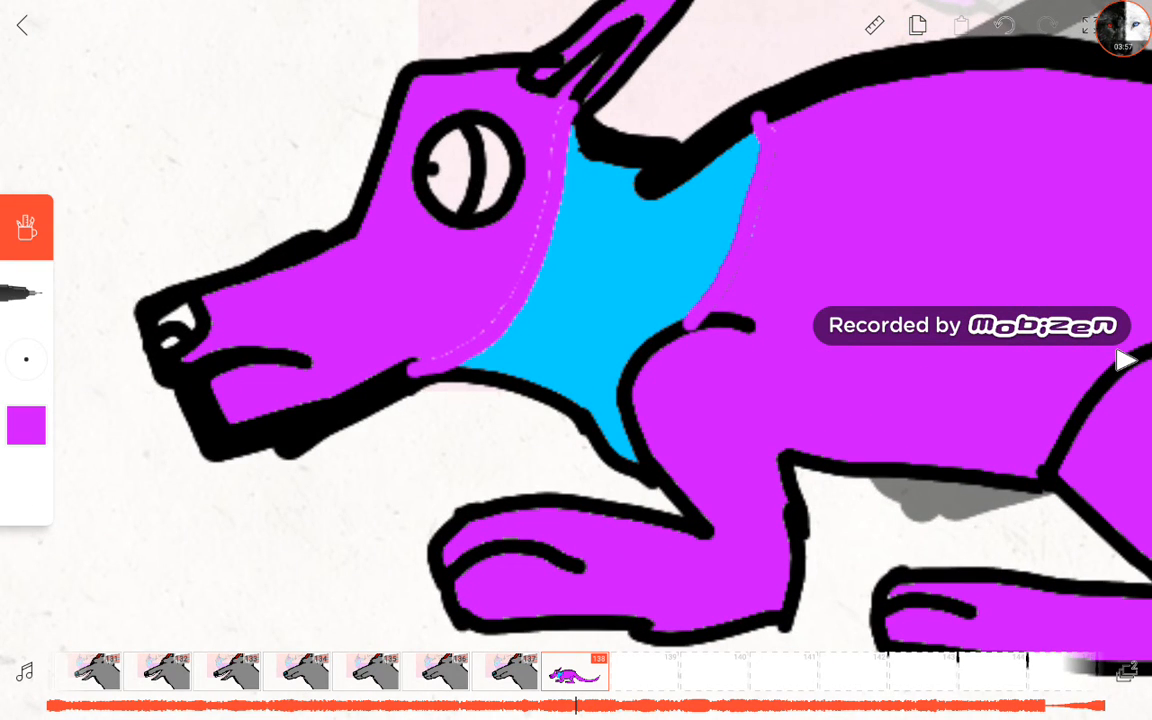
pyautogui.click(26, 424)
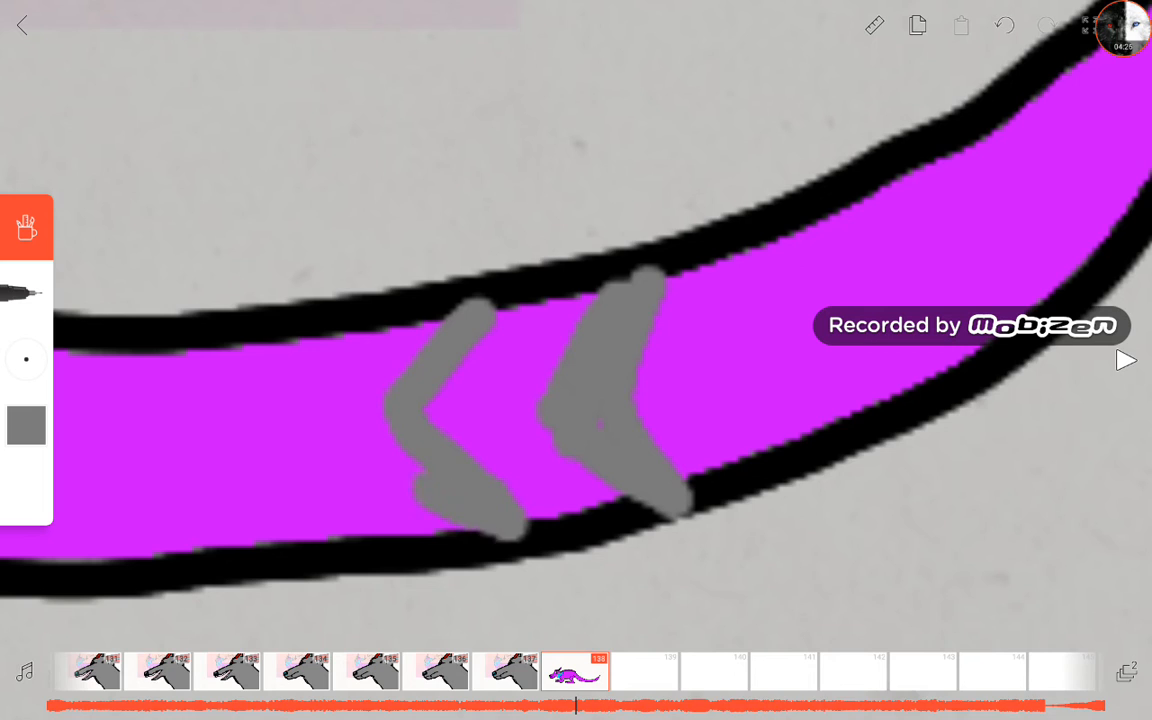
# Step: Draw grey metal chevrons and a grey stripe on the purple tail
pyautogui.click(28, 424)
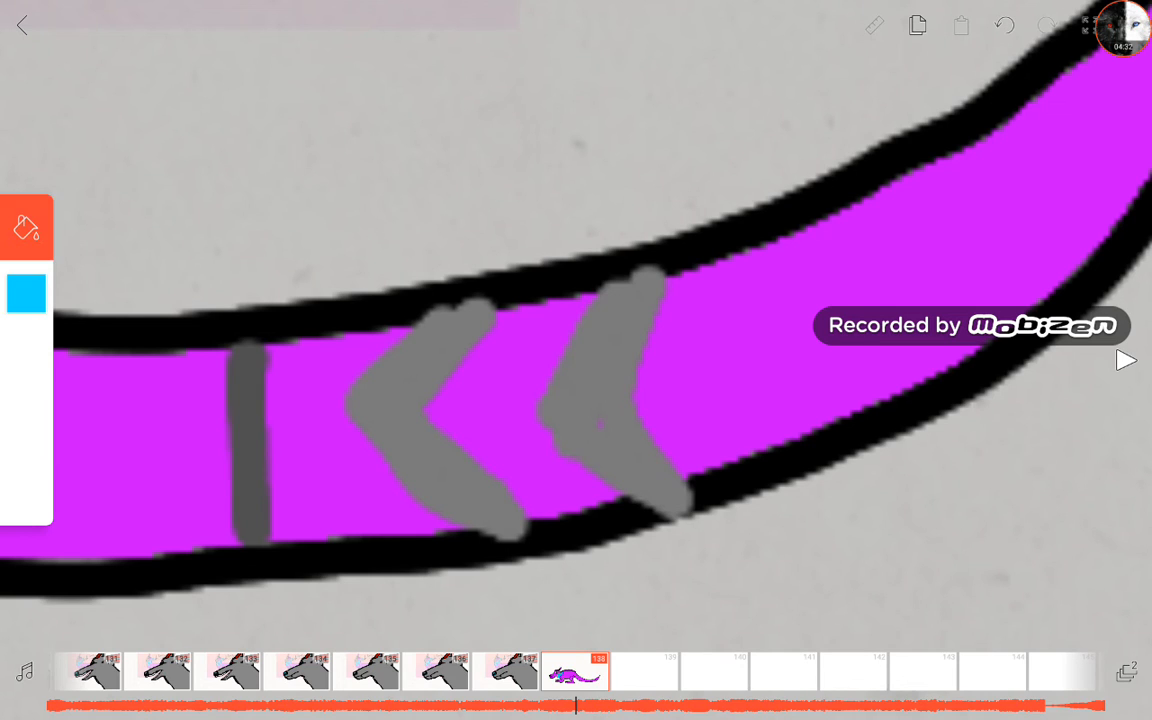
pyautogui.click(26, 292)
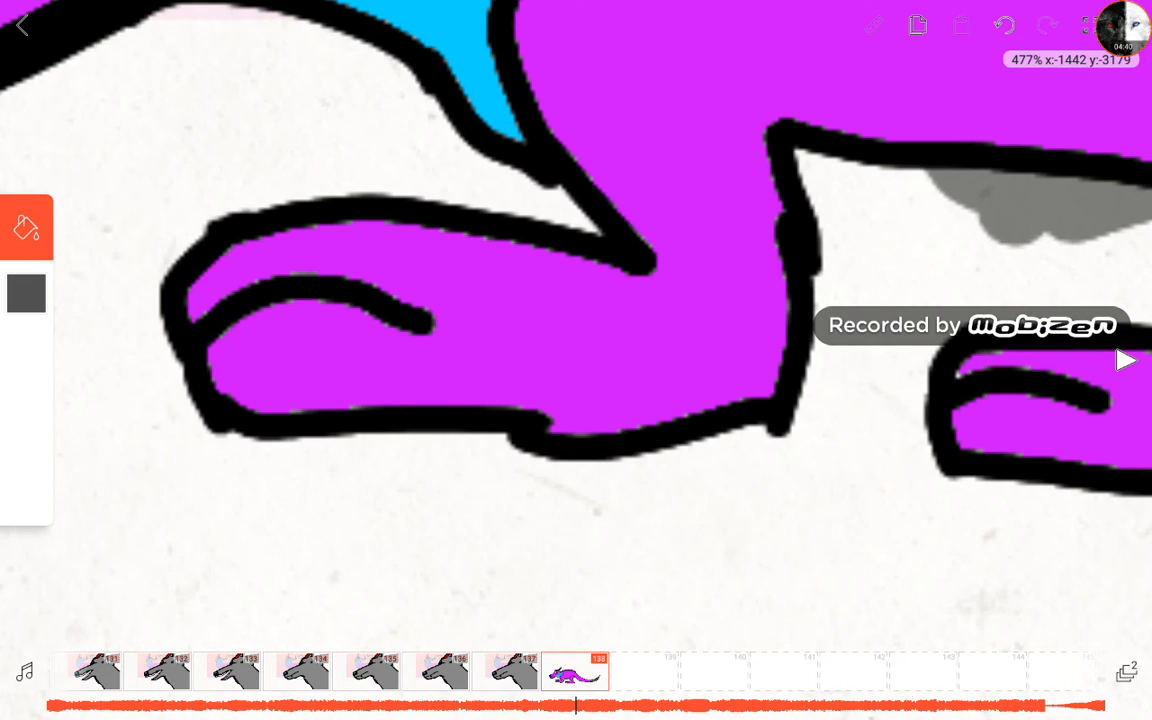
# Step: Draw a grey band and oval on the front leg and fill the oval darker grey
pyautogui.click(26, 228)
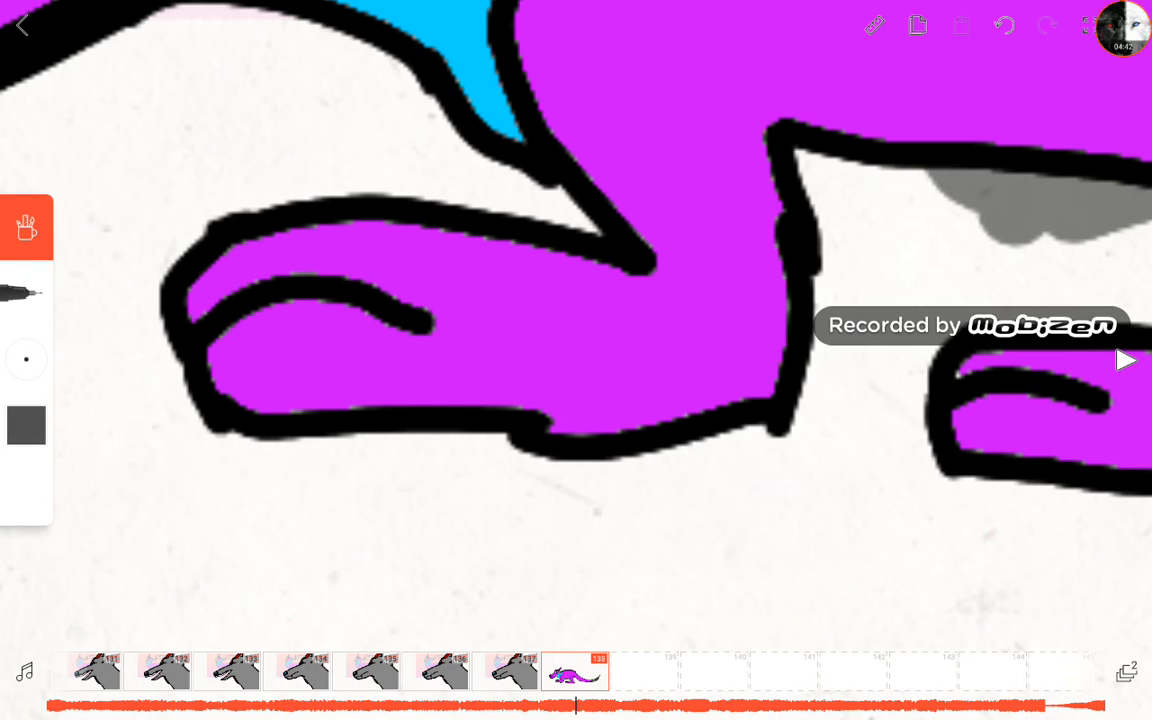
pyautogui.click(26, 424)
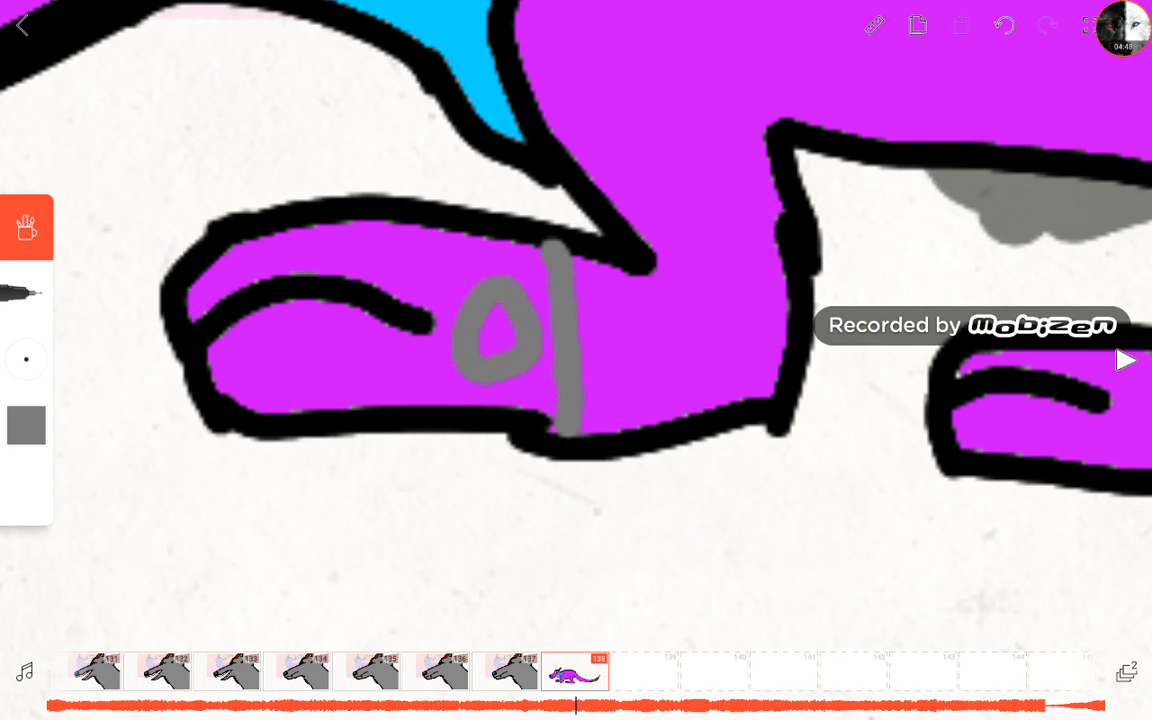
pyautogui.click(26, 228)
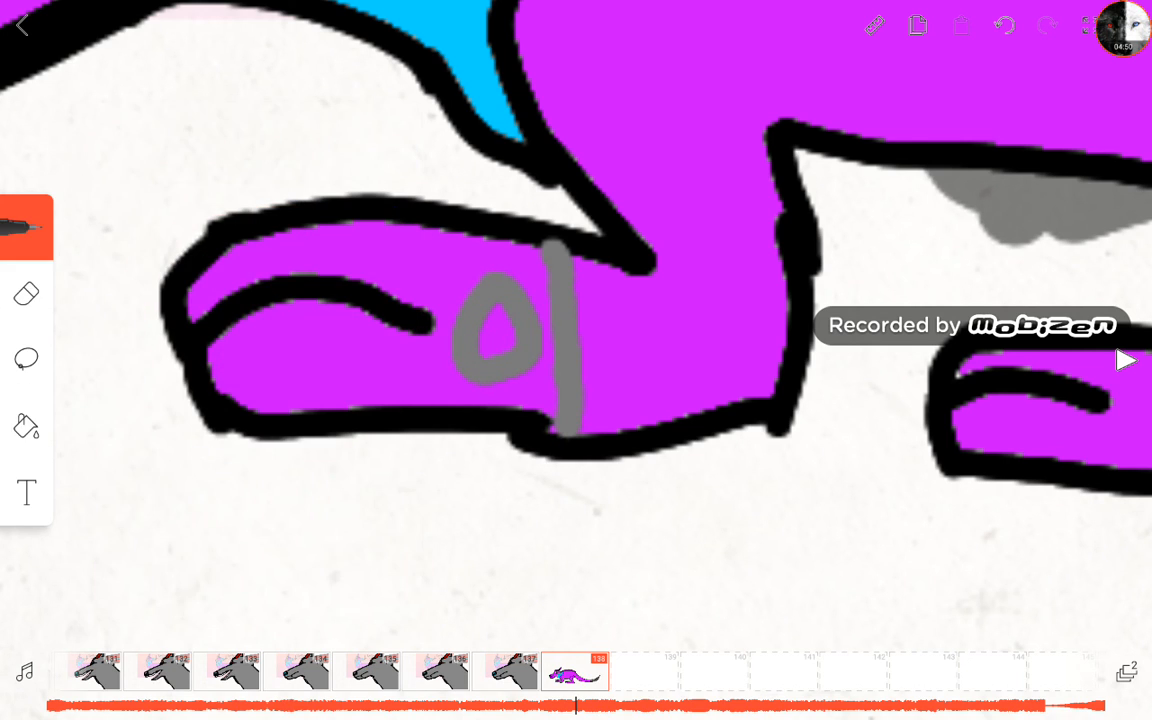
pyautogui.click(26, 426)
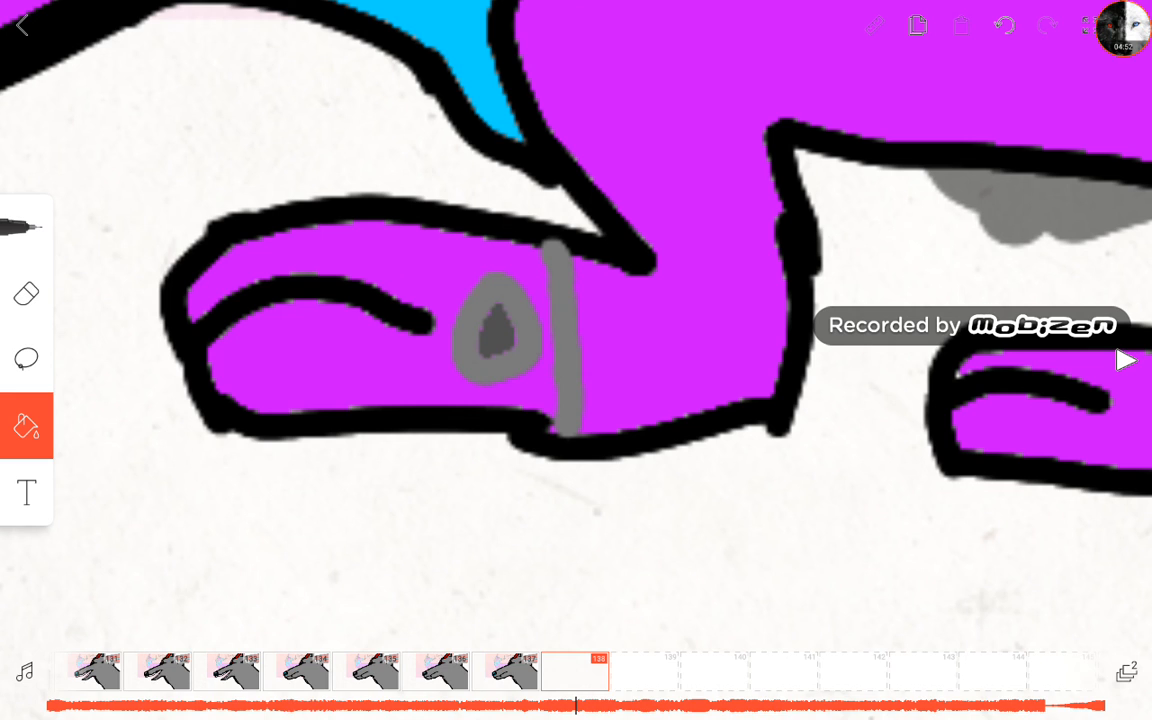